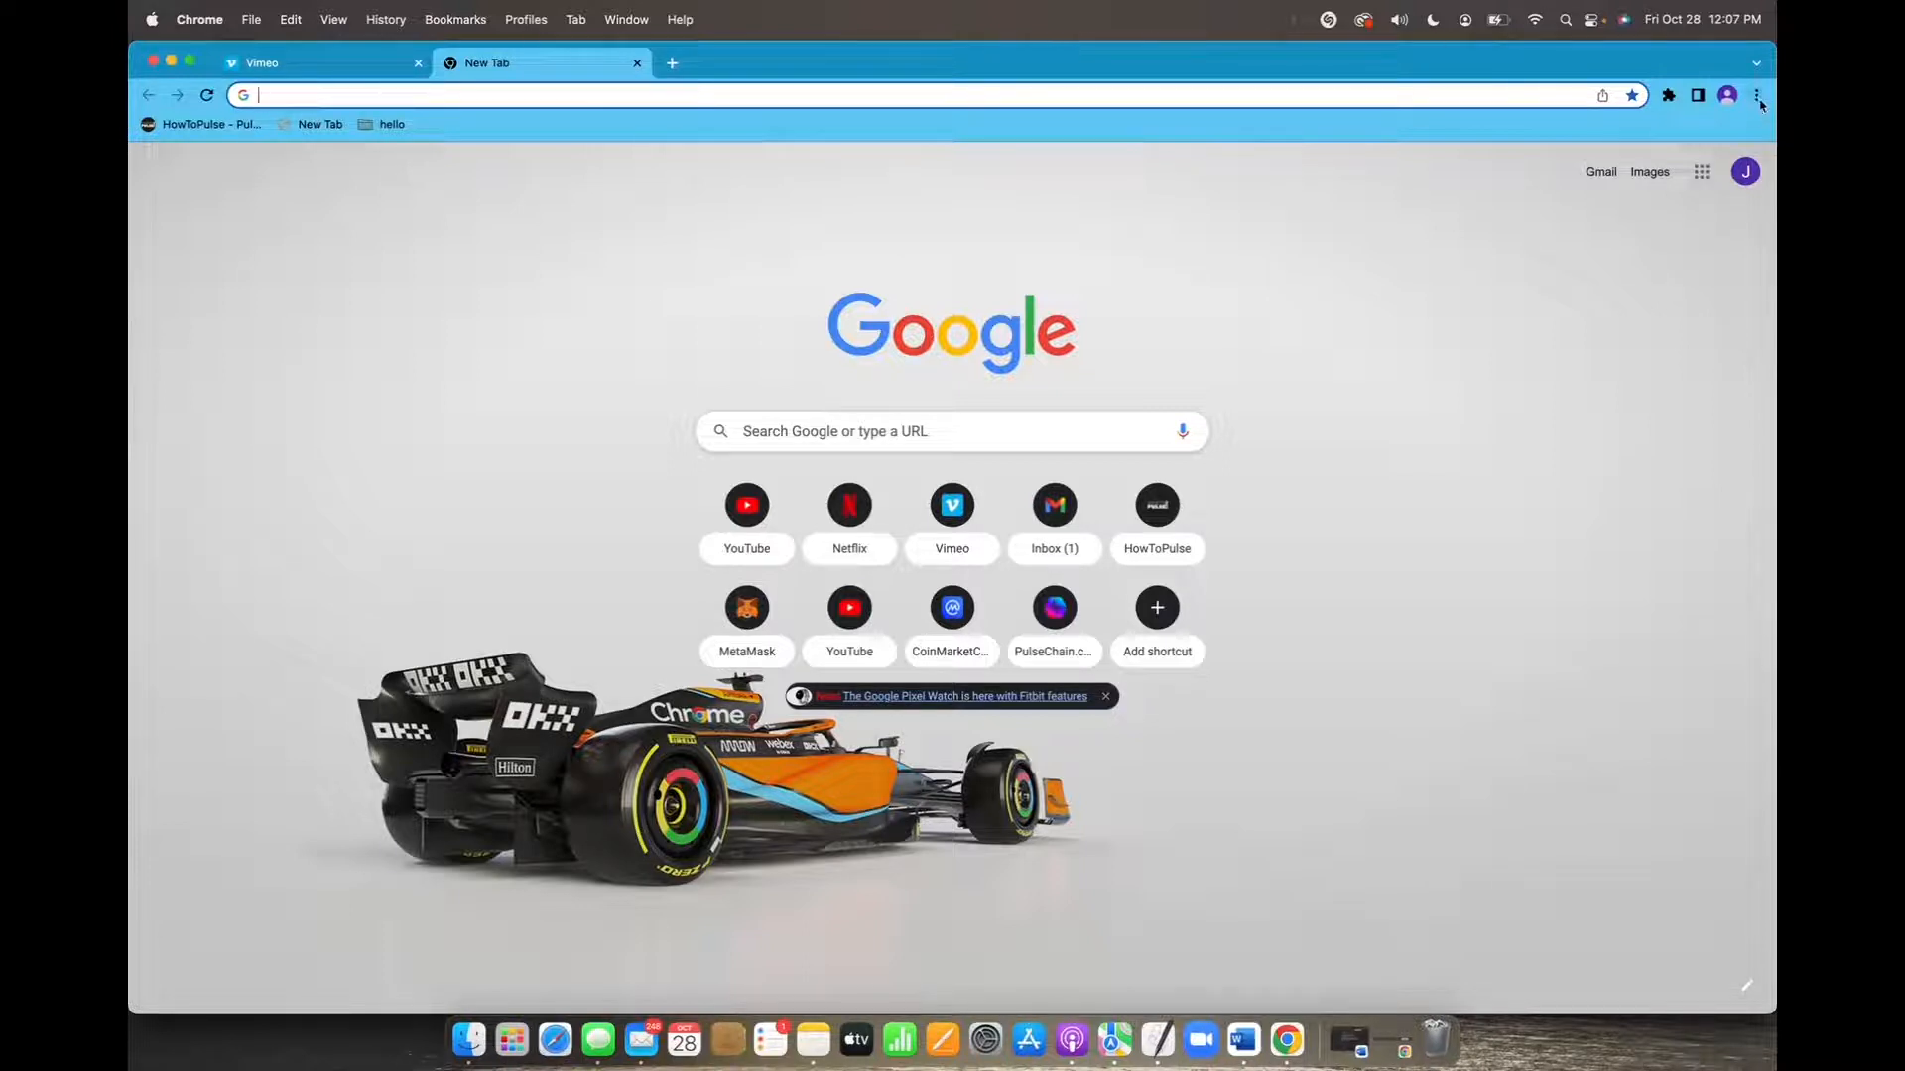
# Step: Open Chrome's Settings page from the three-dot menu
pyautogui.click(1756, 95)
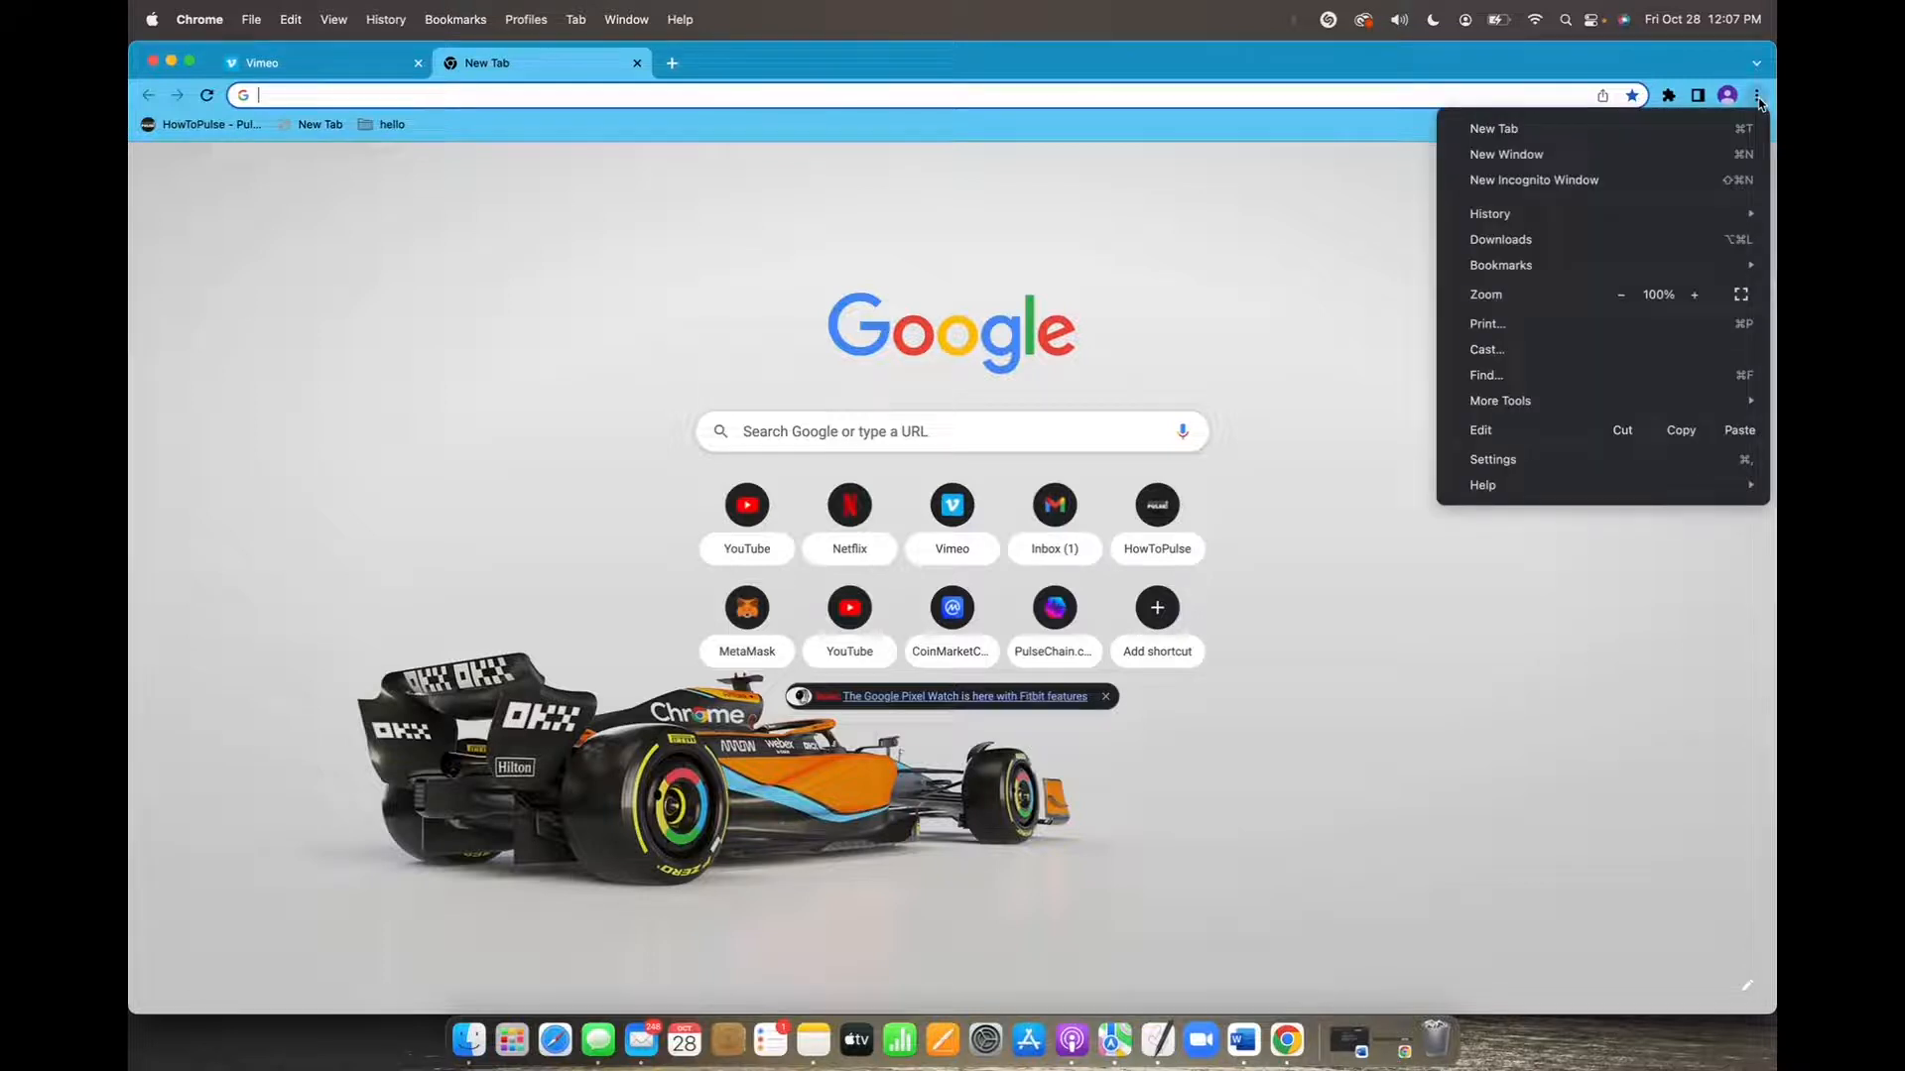
pyautogui.click(1493, 459)
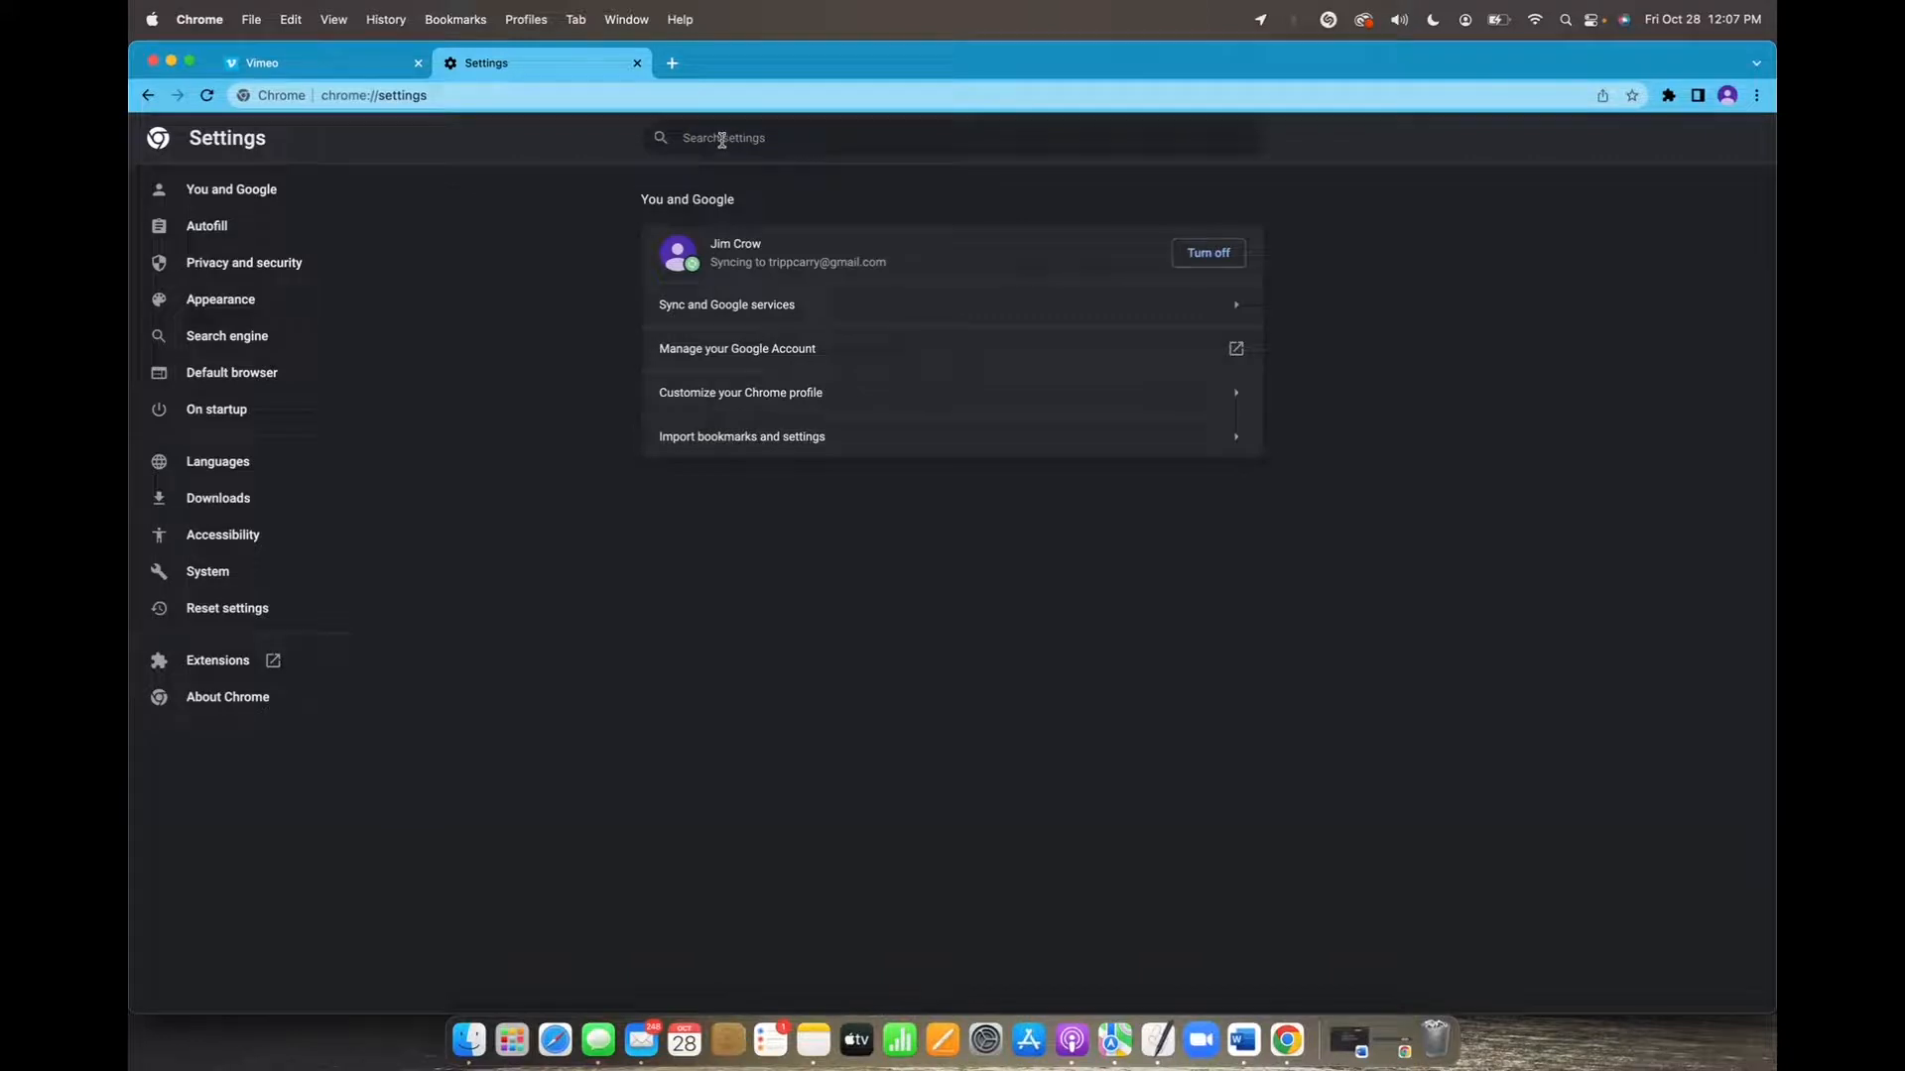
# Step: Search settings for 'noti' and go to Site settings > Notifications
pyautogui.write('noti')
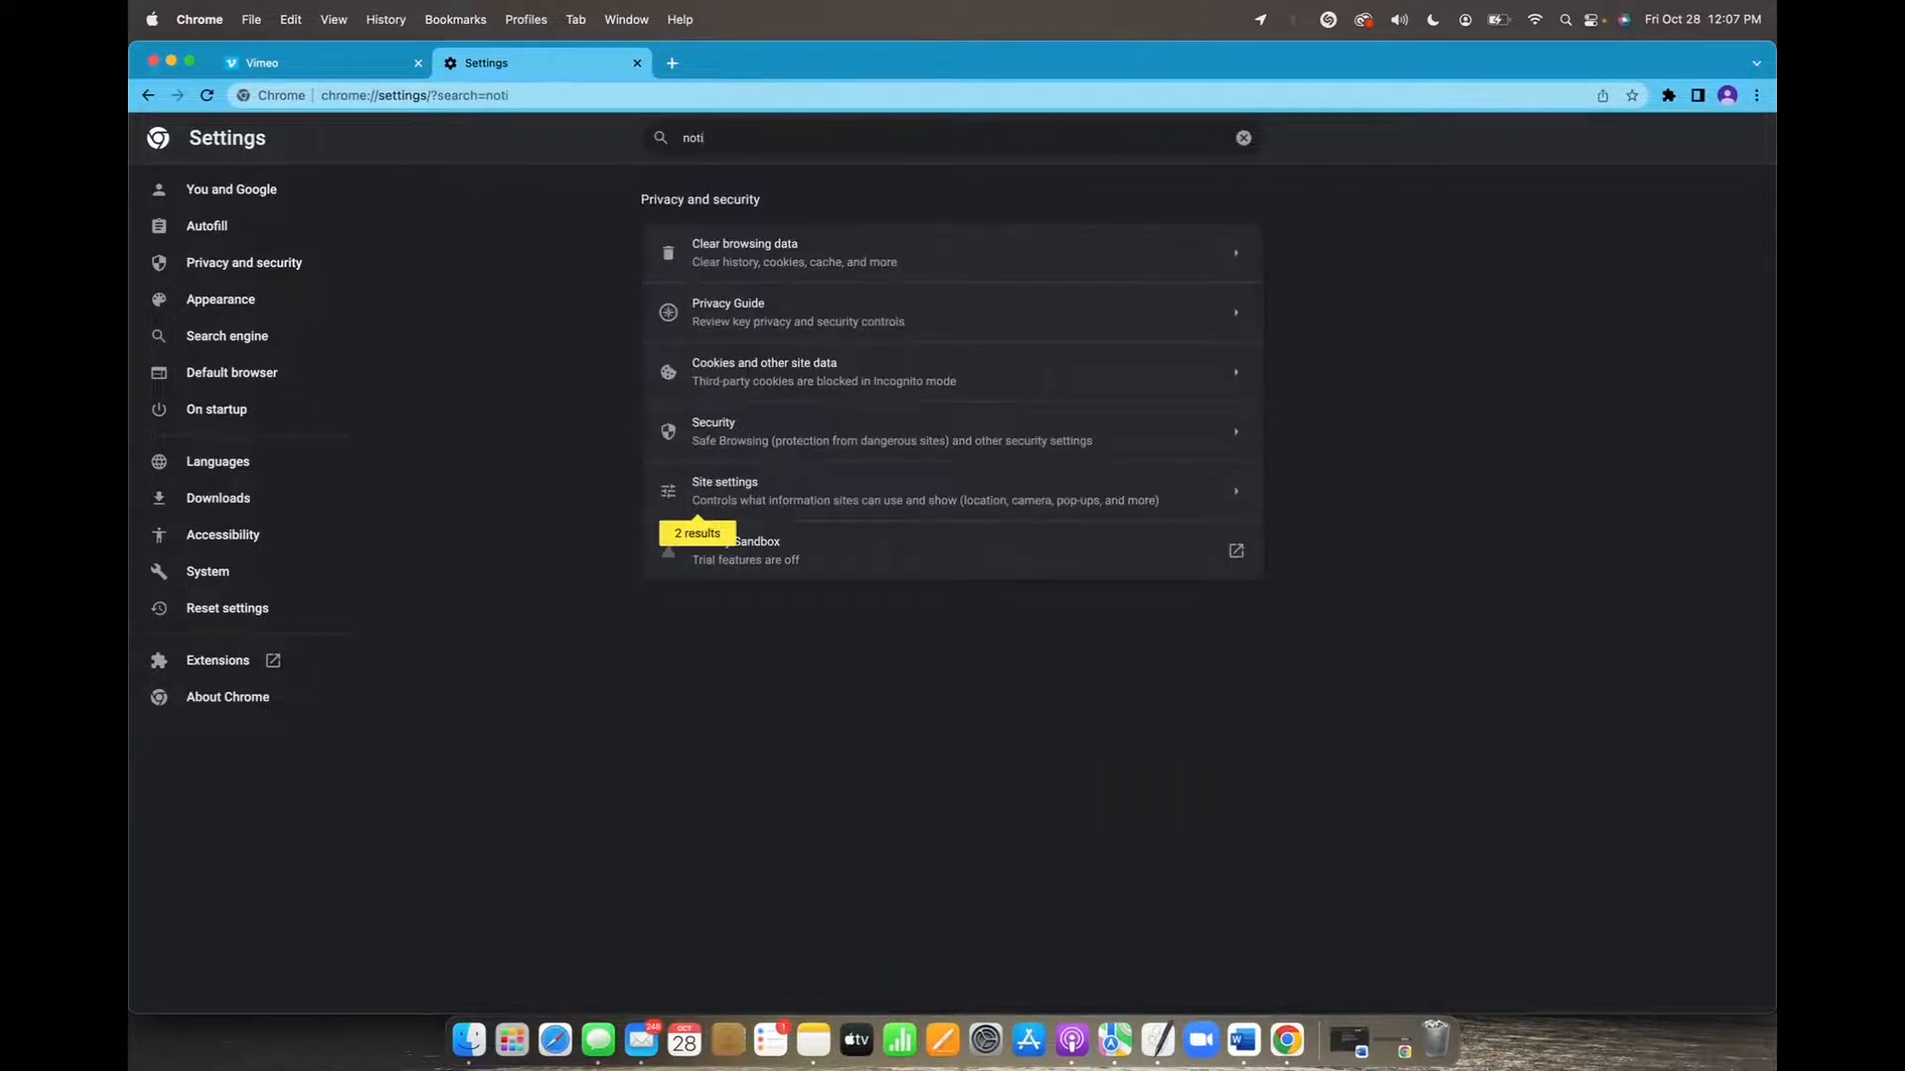
pyautogui.moveTo(715, 491)
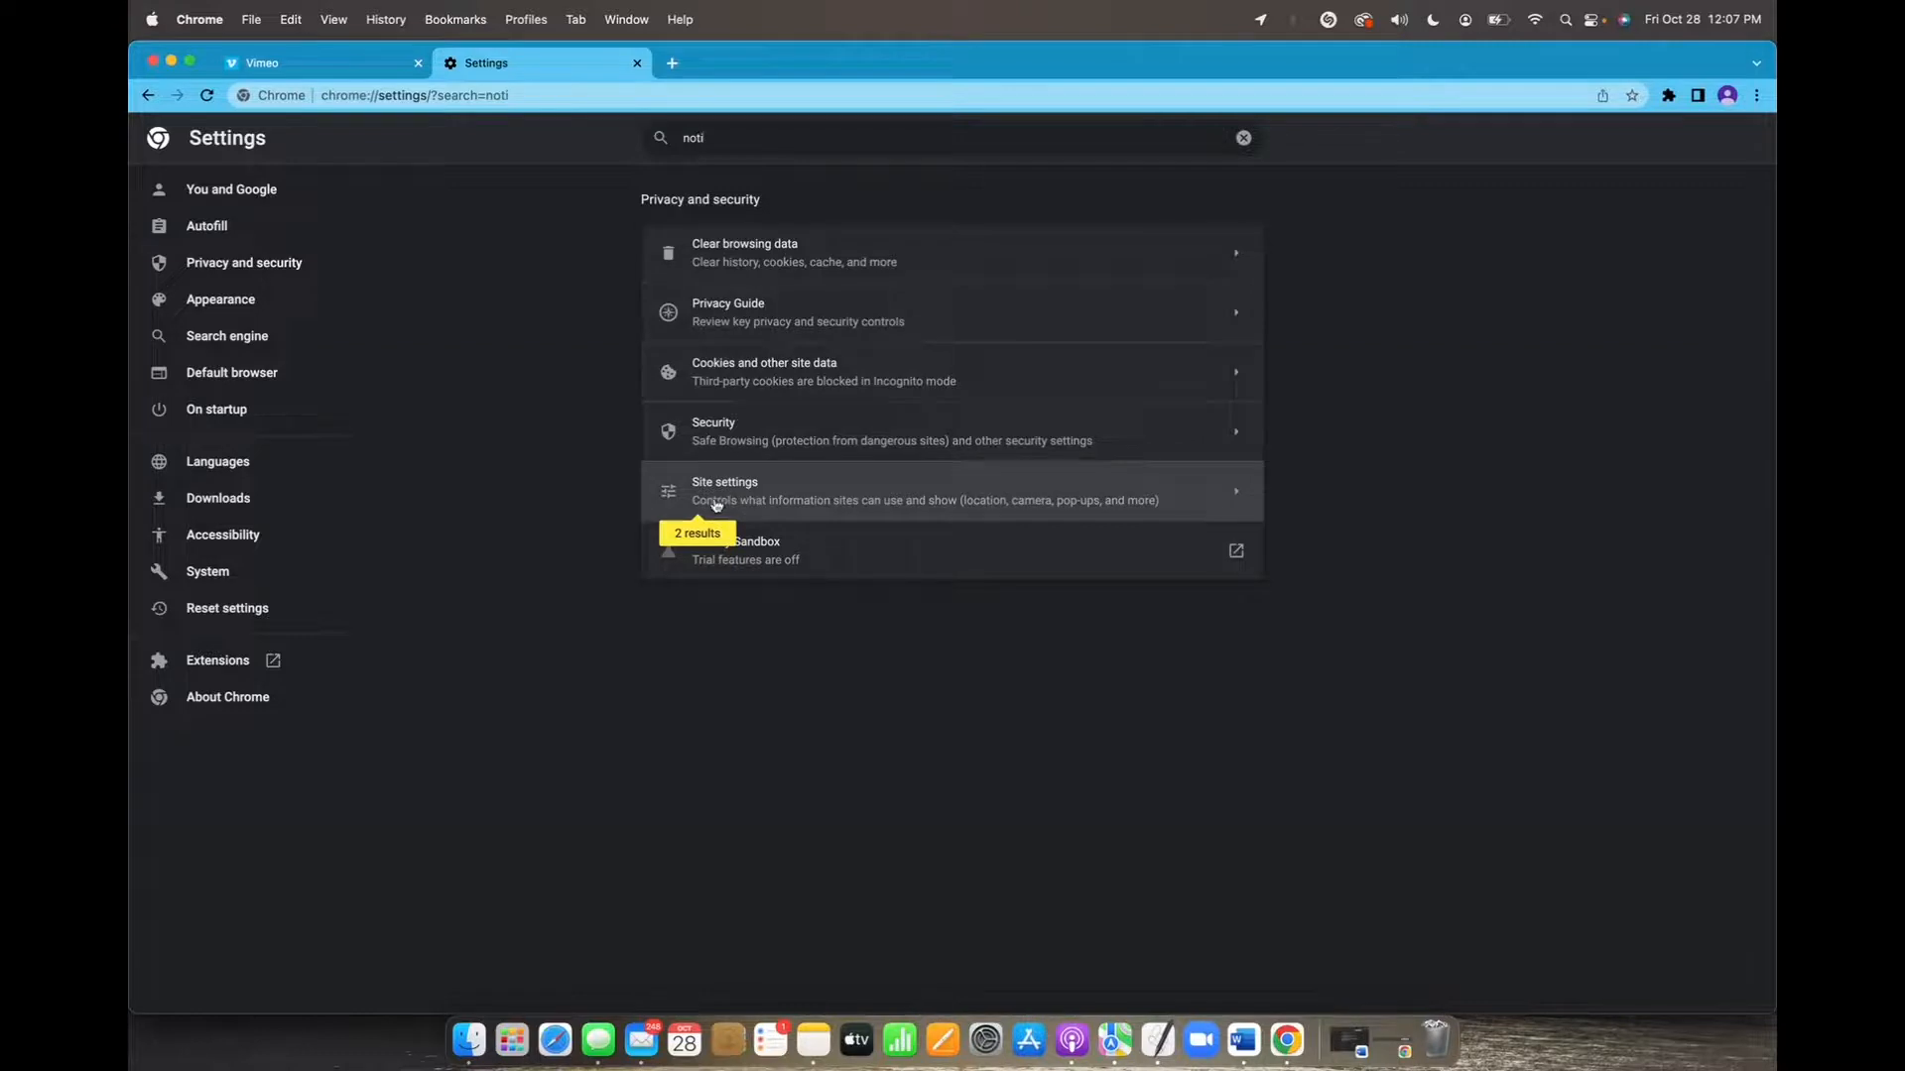
pyautogui.click(725, 491)
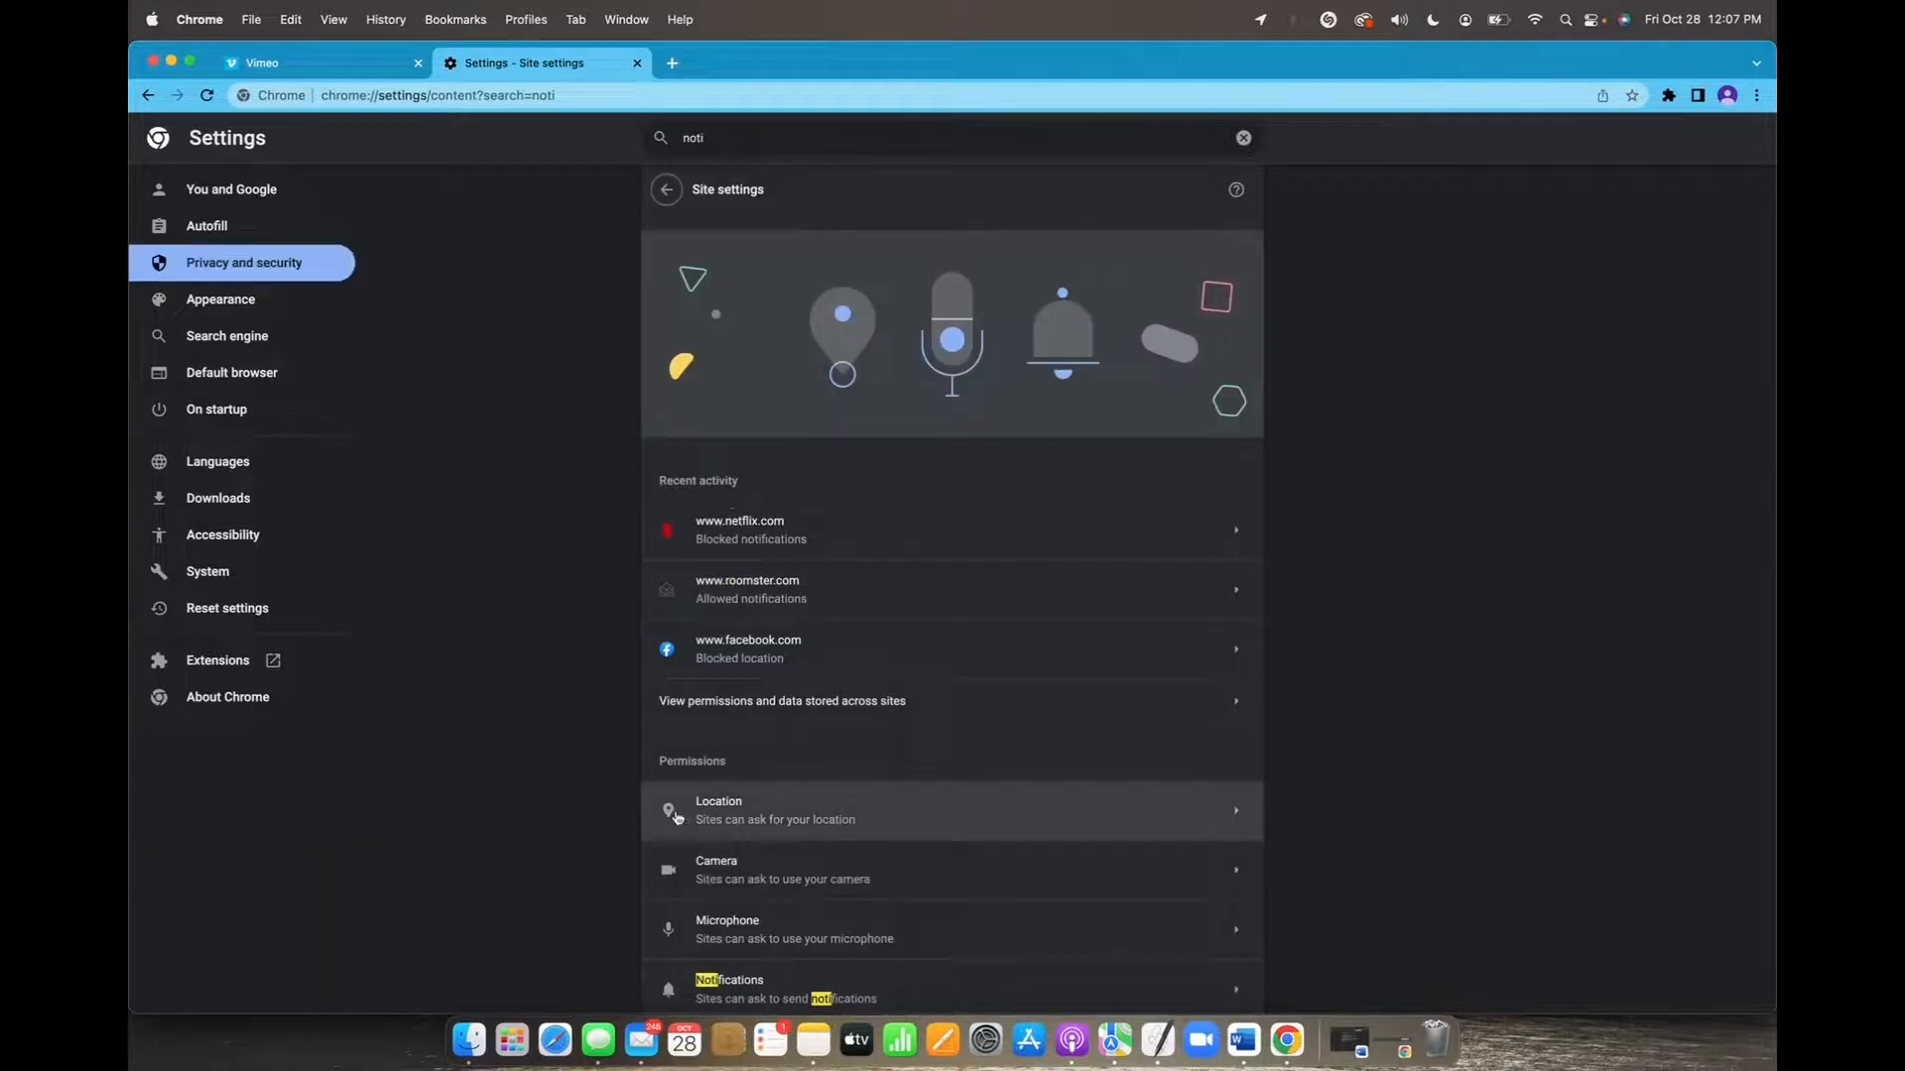
pyautogui.scroll(-3)
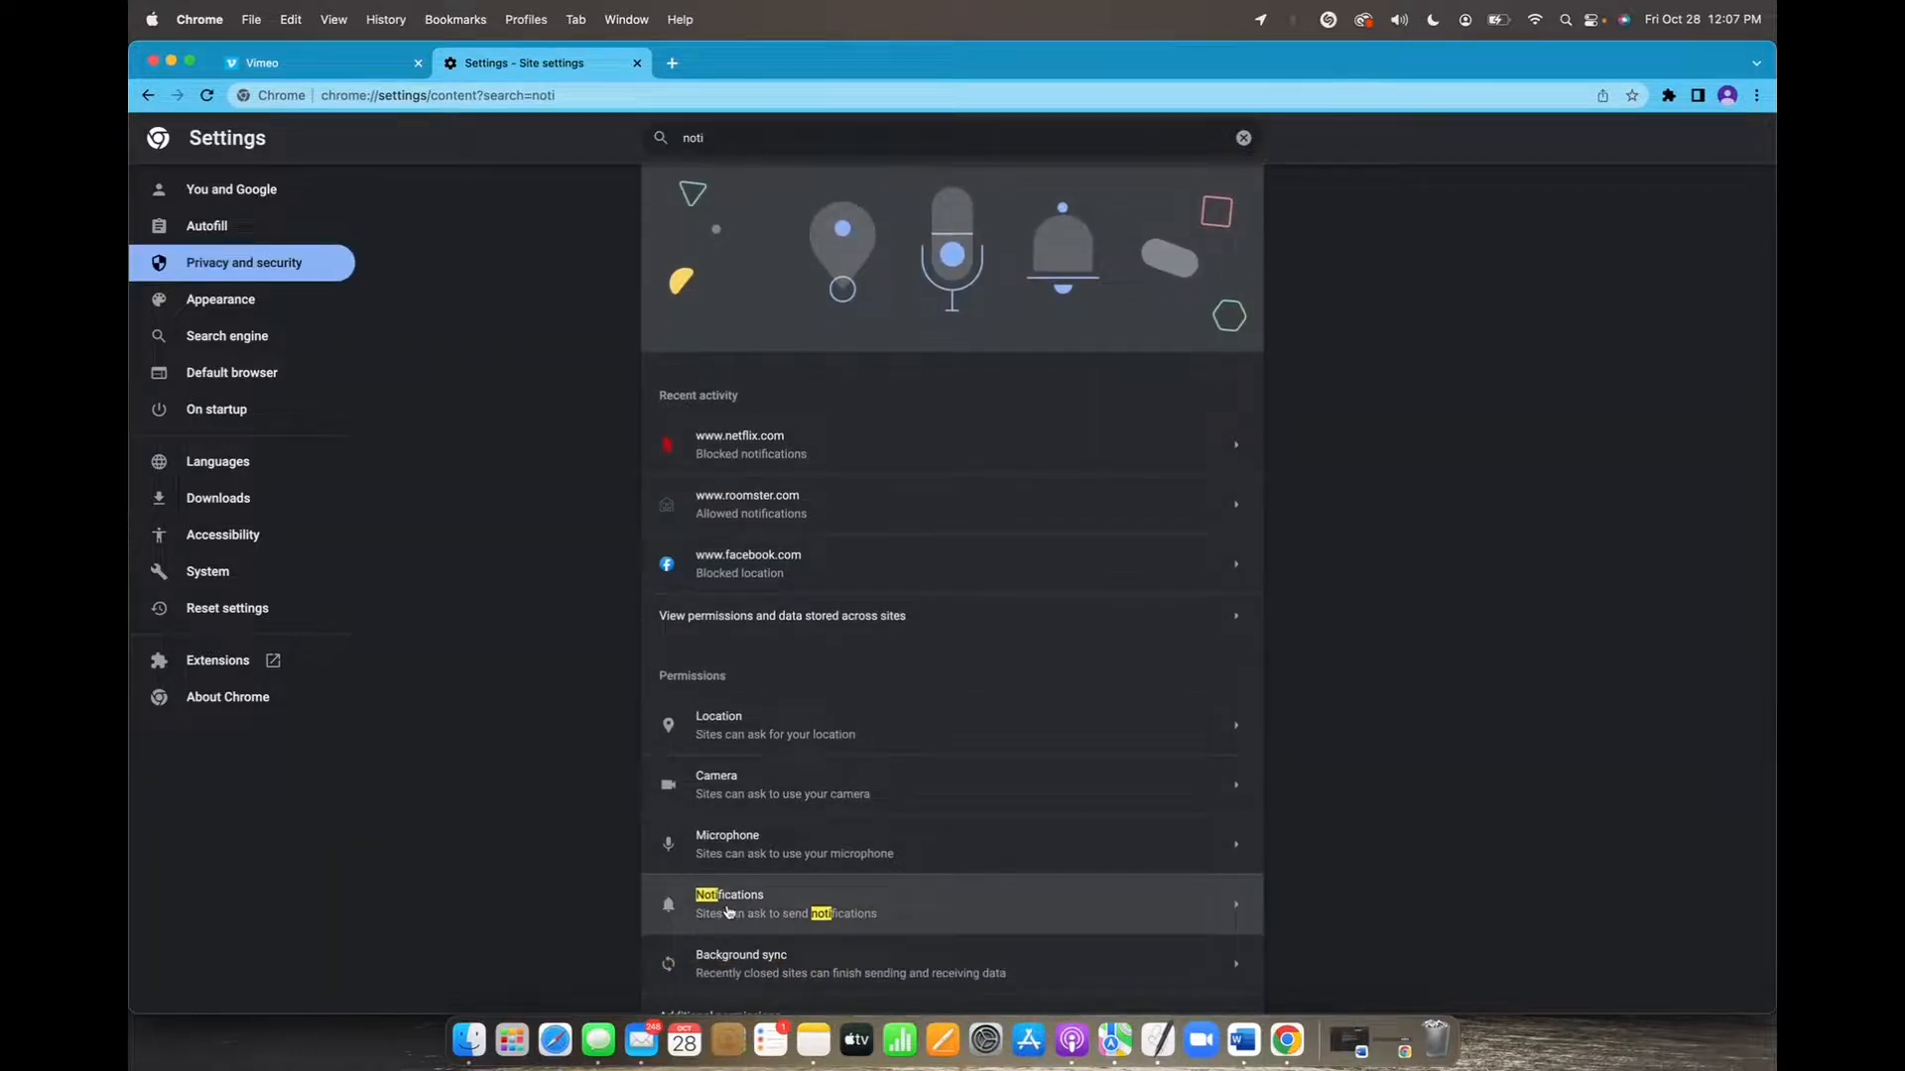
pyautogui.click(729, 904)
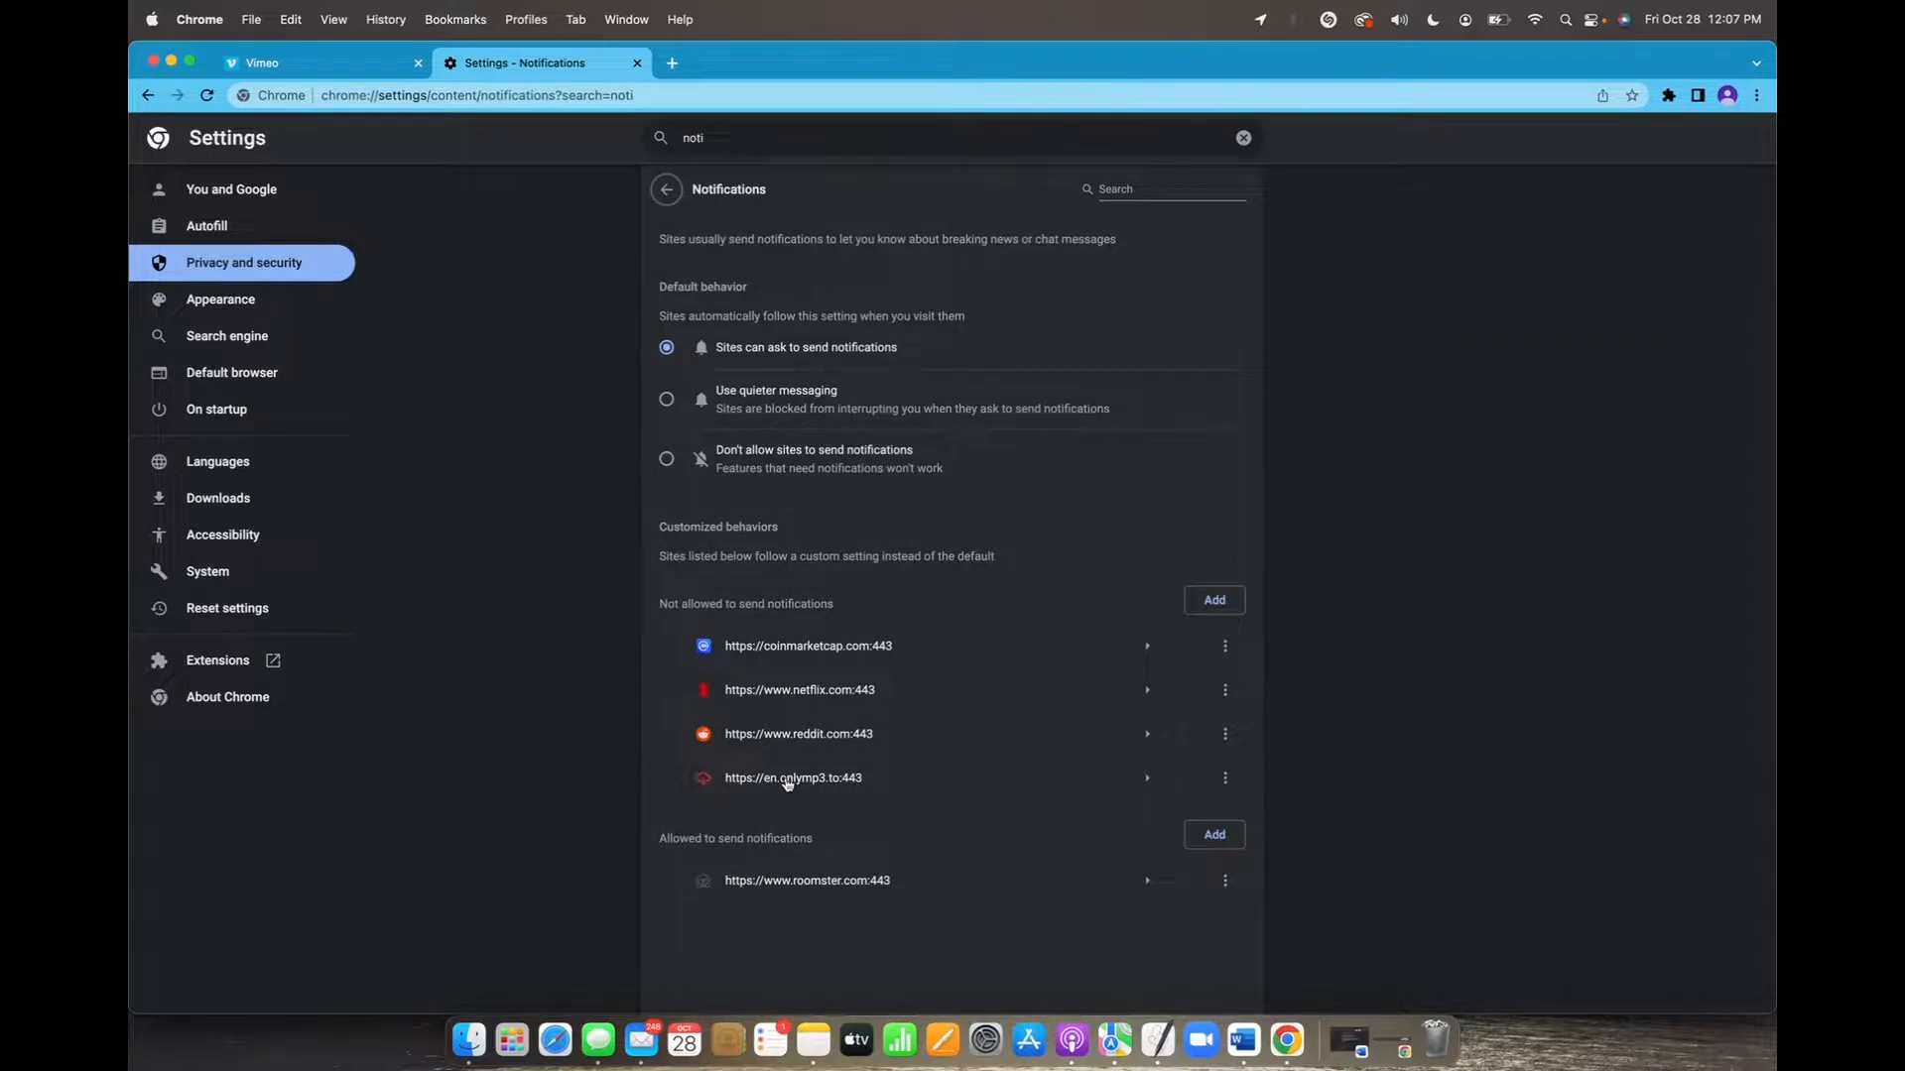
pyautogui.moveTo(794, 709)
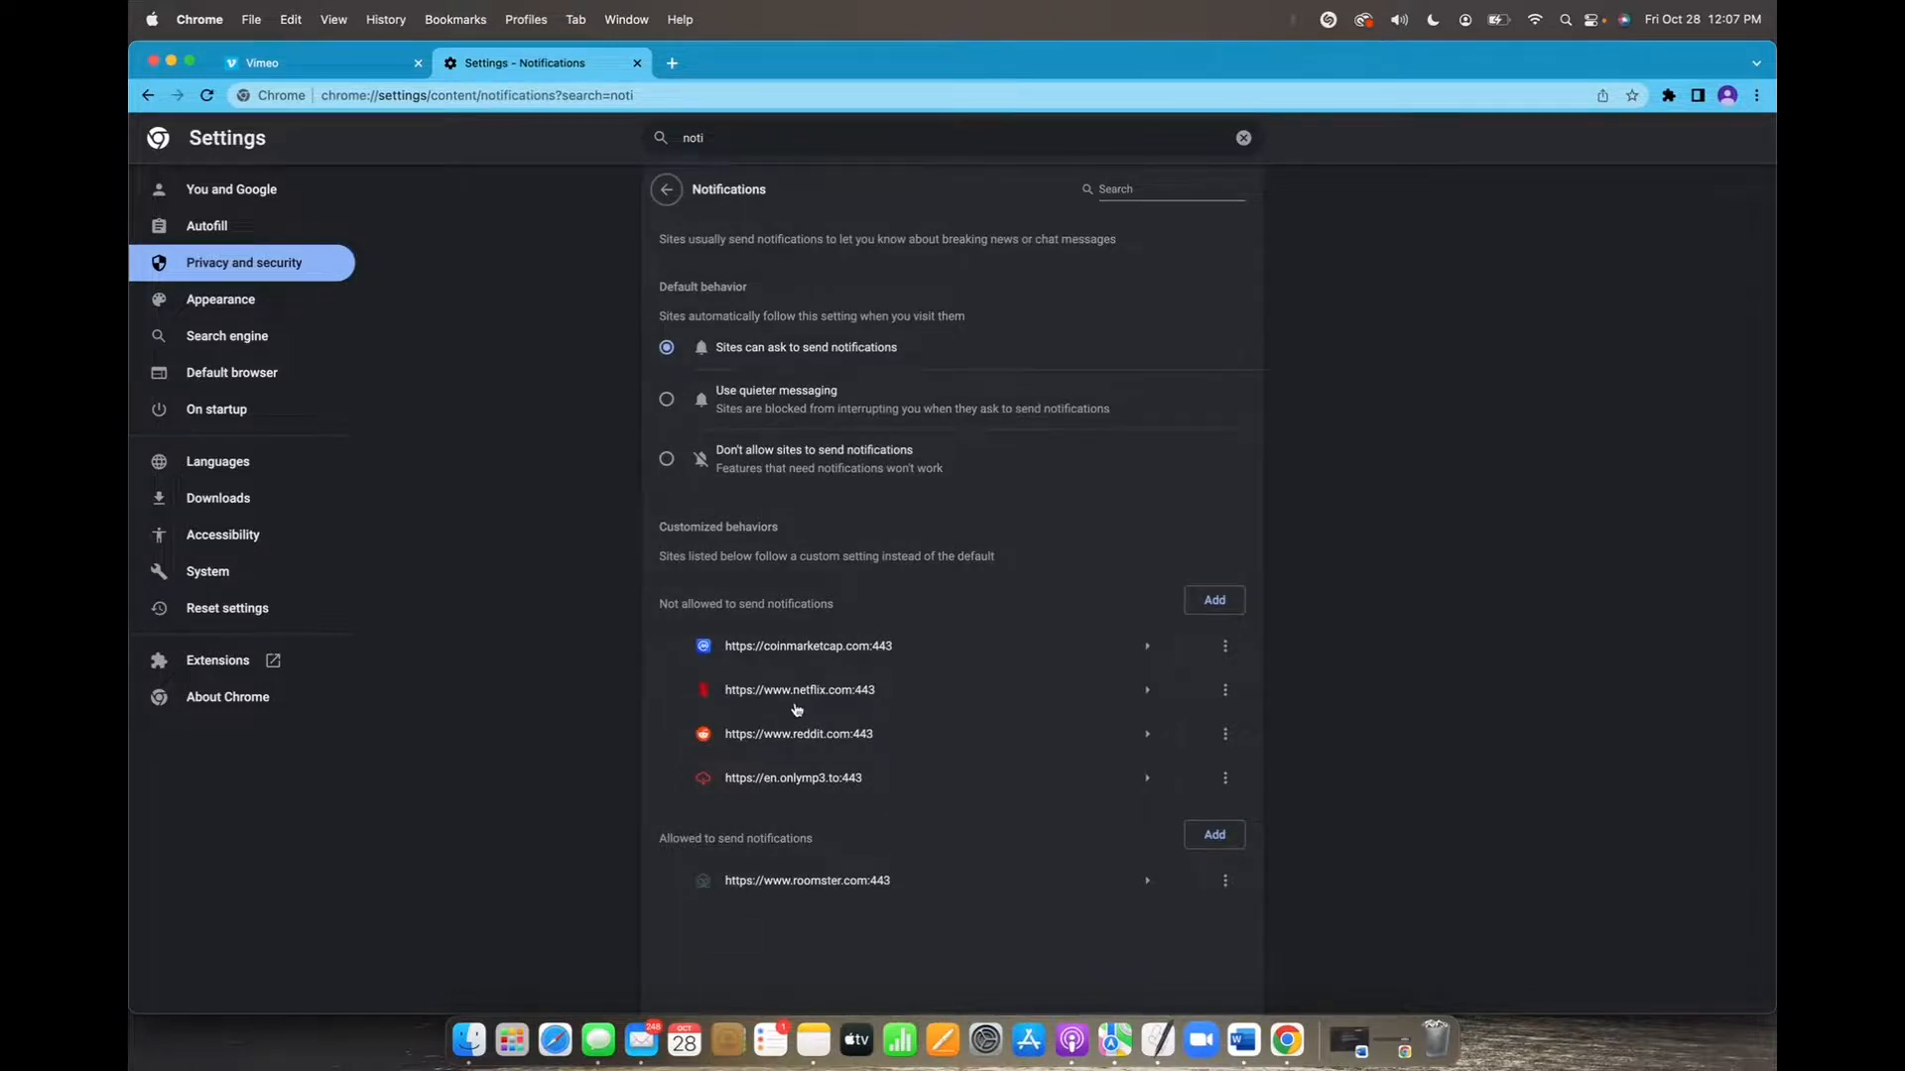
pyautogui.moveTo(817, 889)
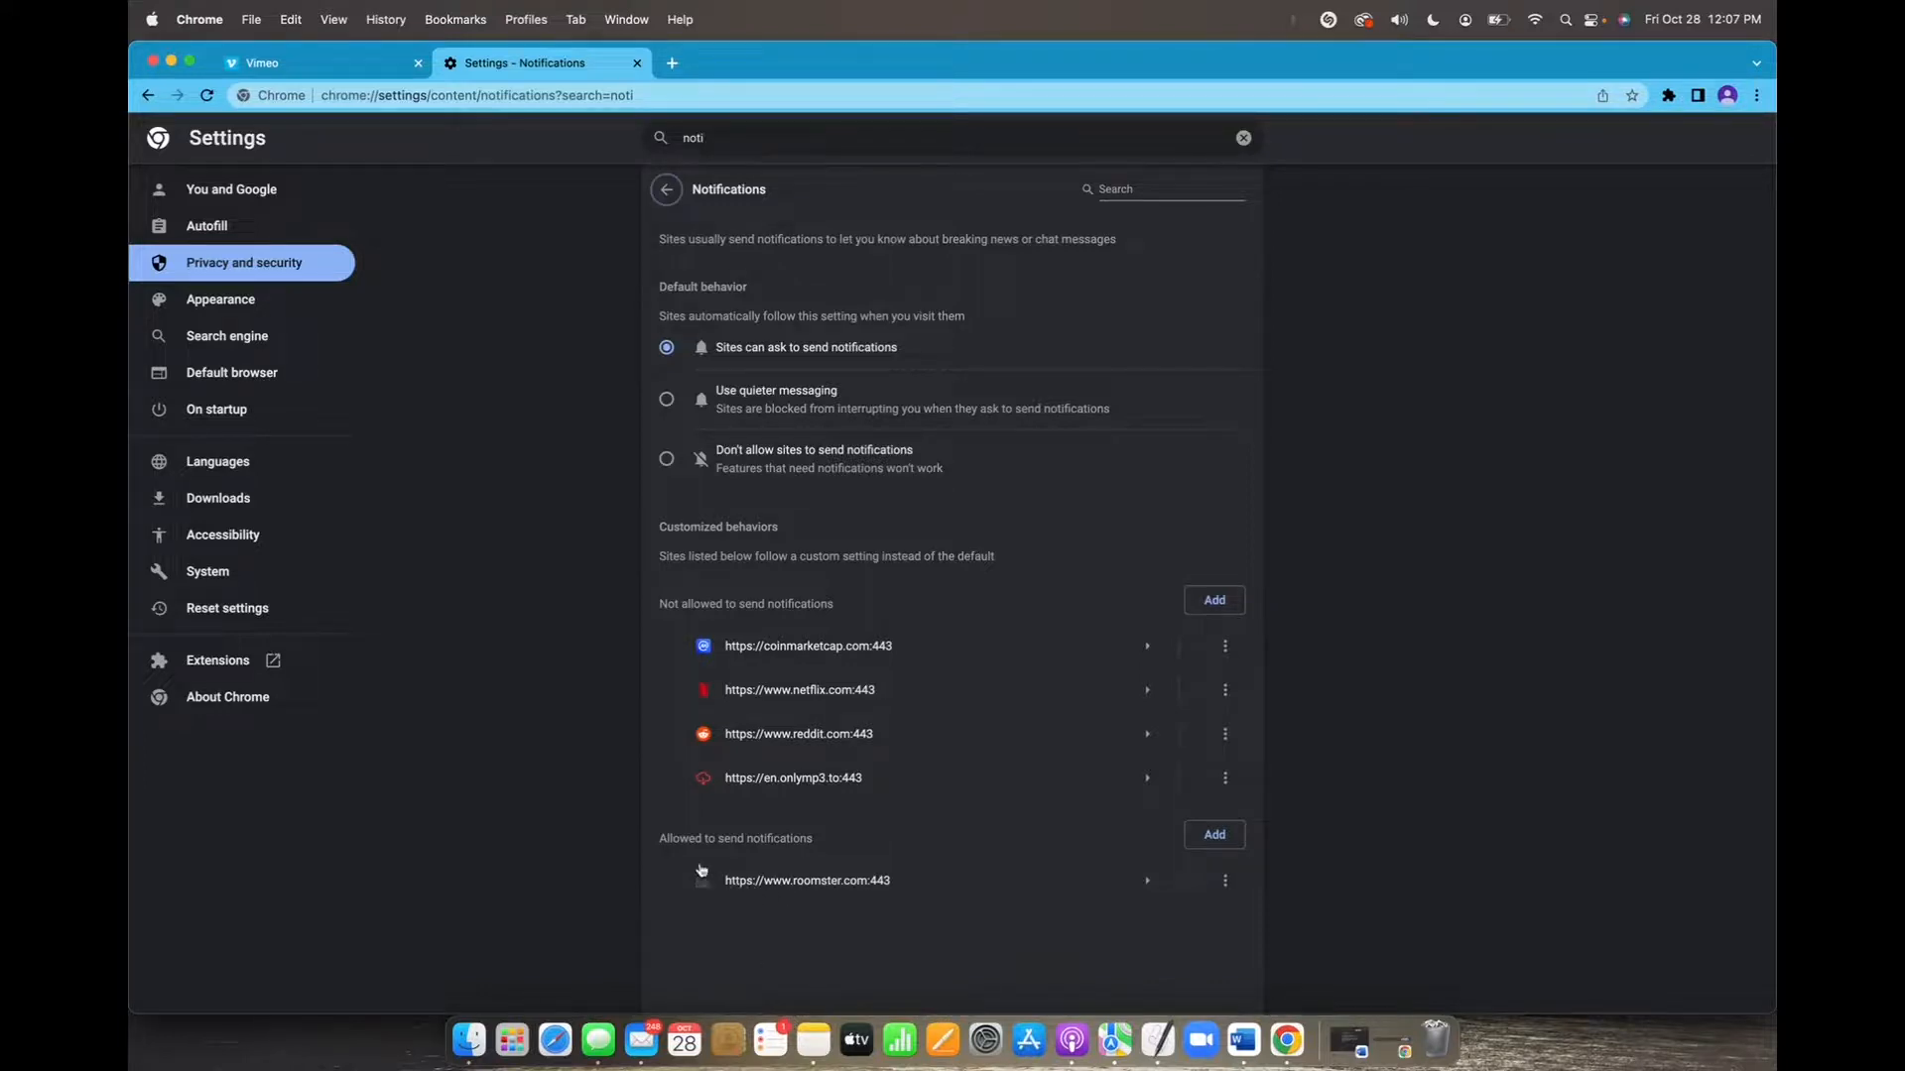
pyautogui.moveTo(834, 884)
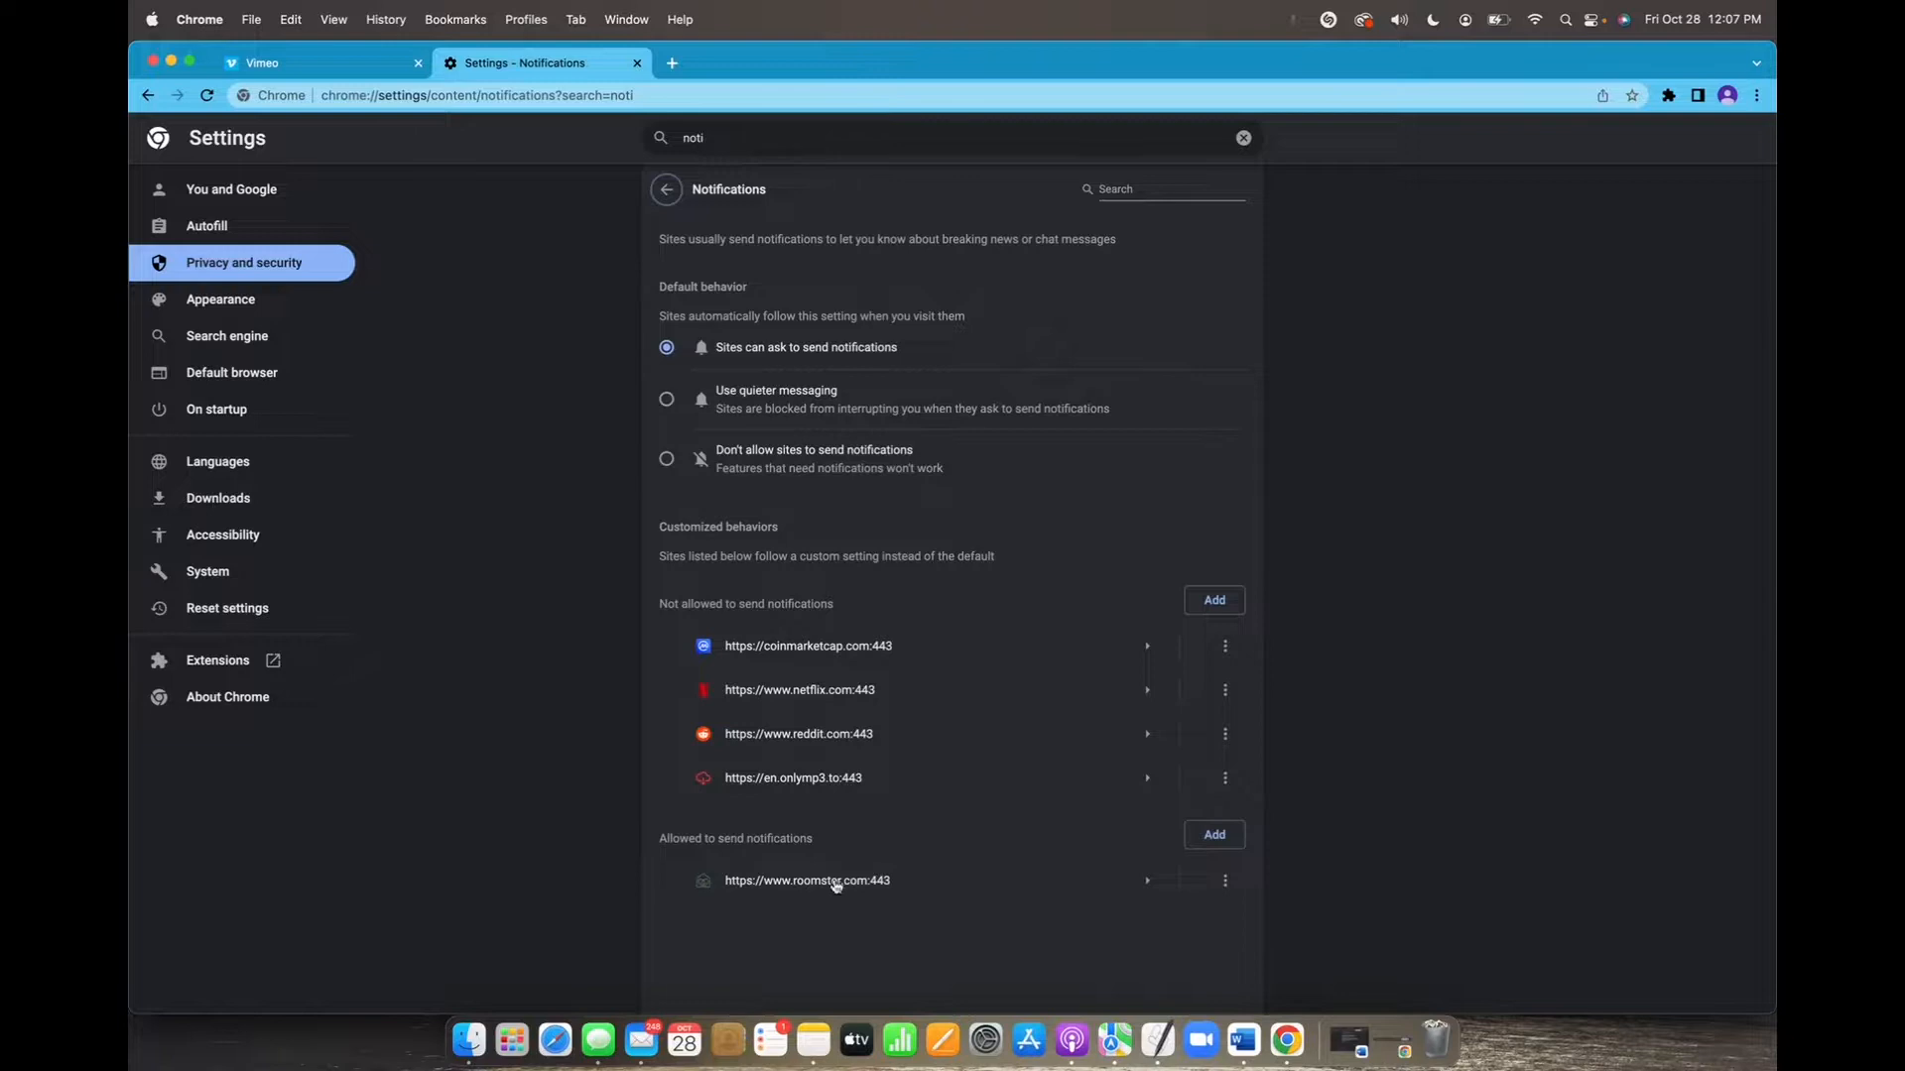
pyautogui.moveTo(970, 884)
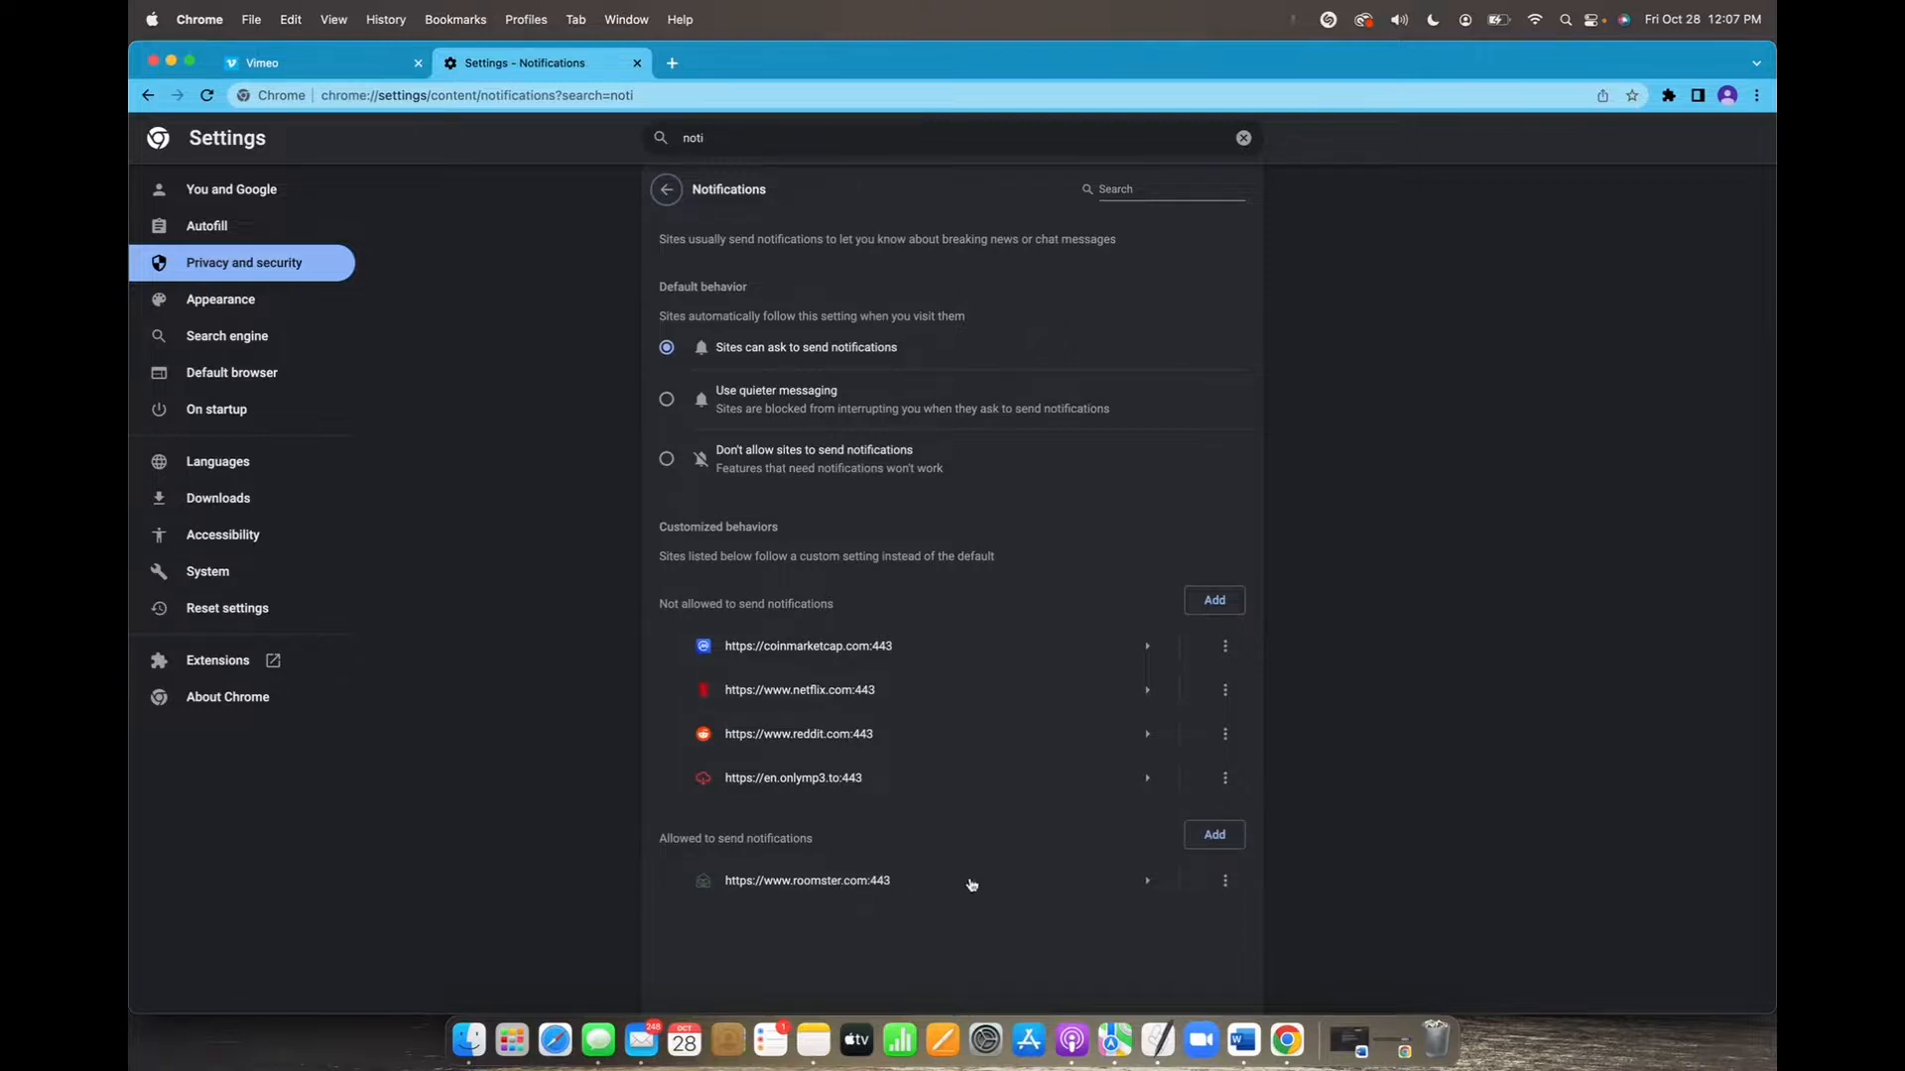
pyautogui.click(1224, 879)
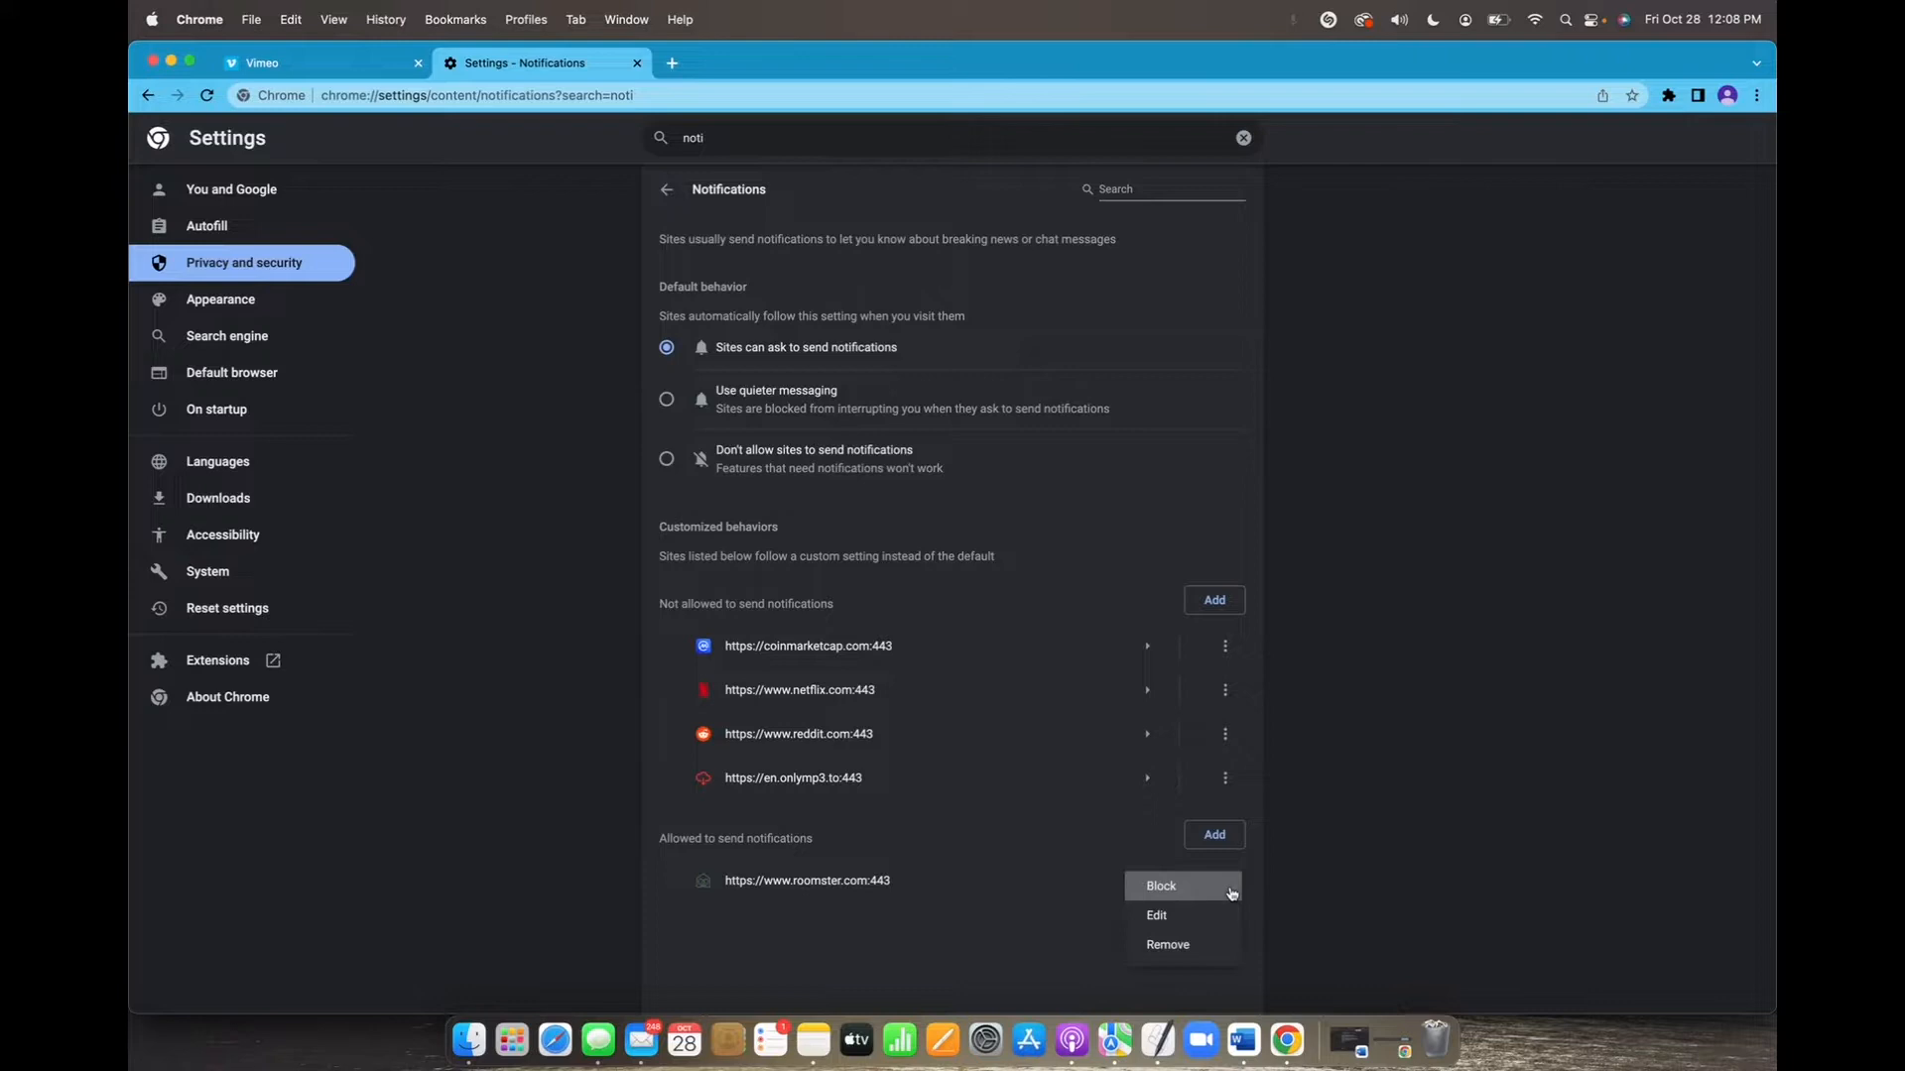
pyautogui.click(1159, 886)
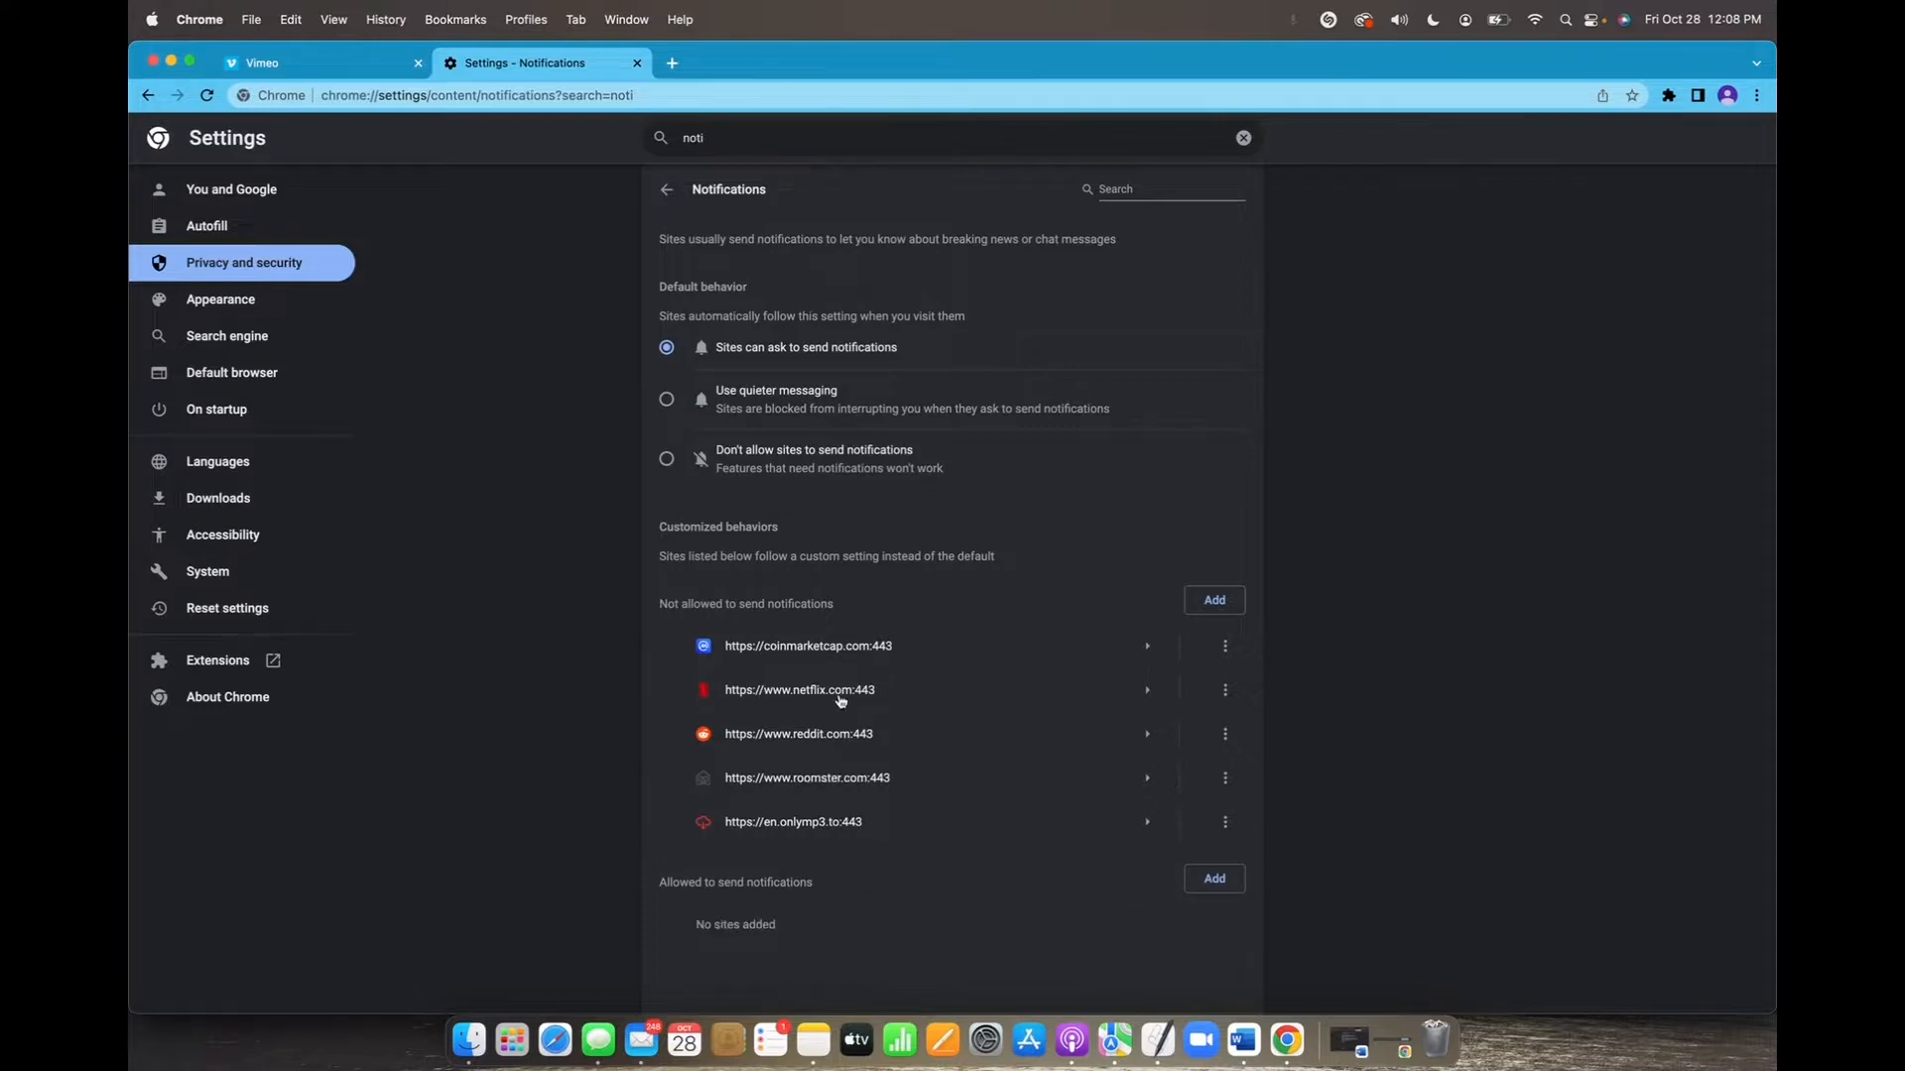
pyautogui.moveTo(703, 622)
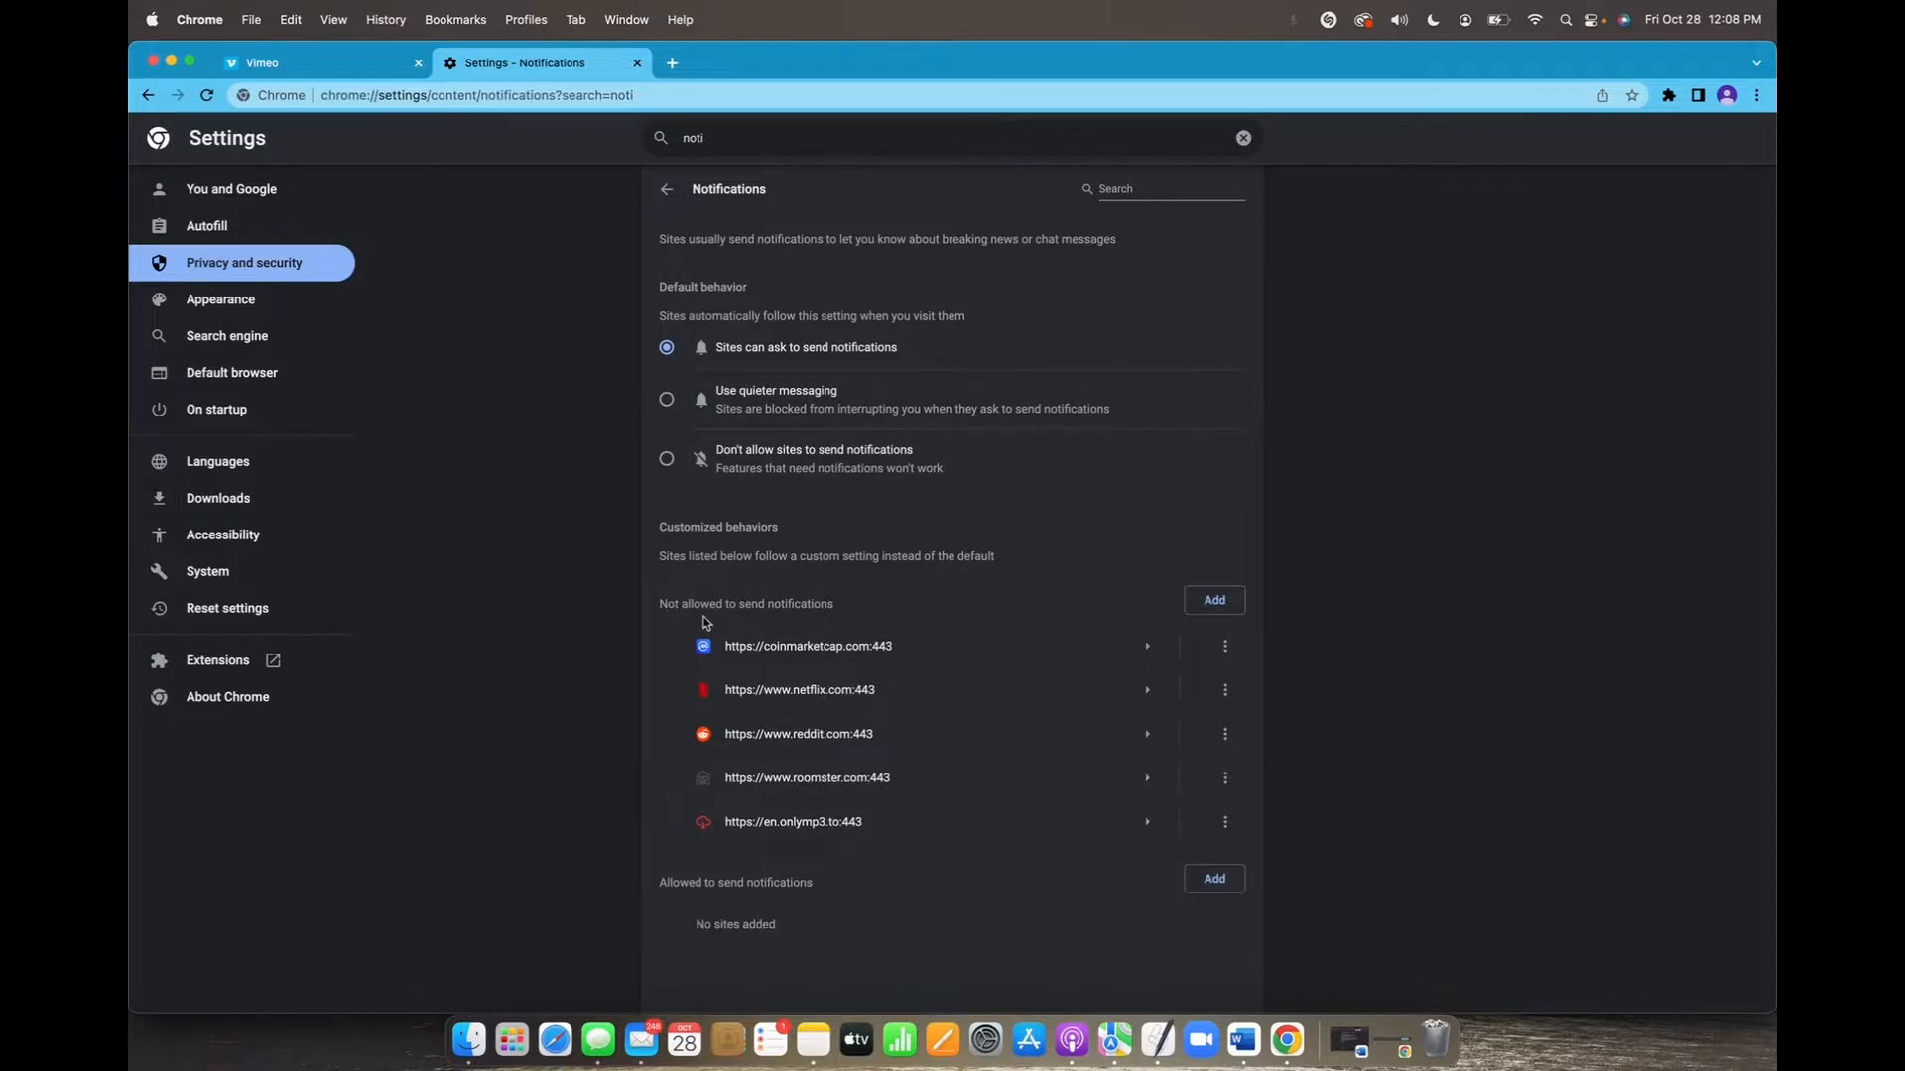
pyautogui.moveTo(859, 640)
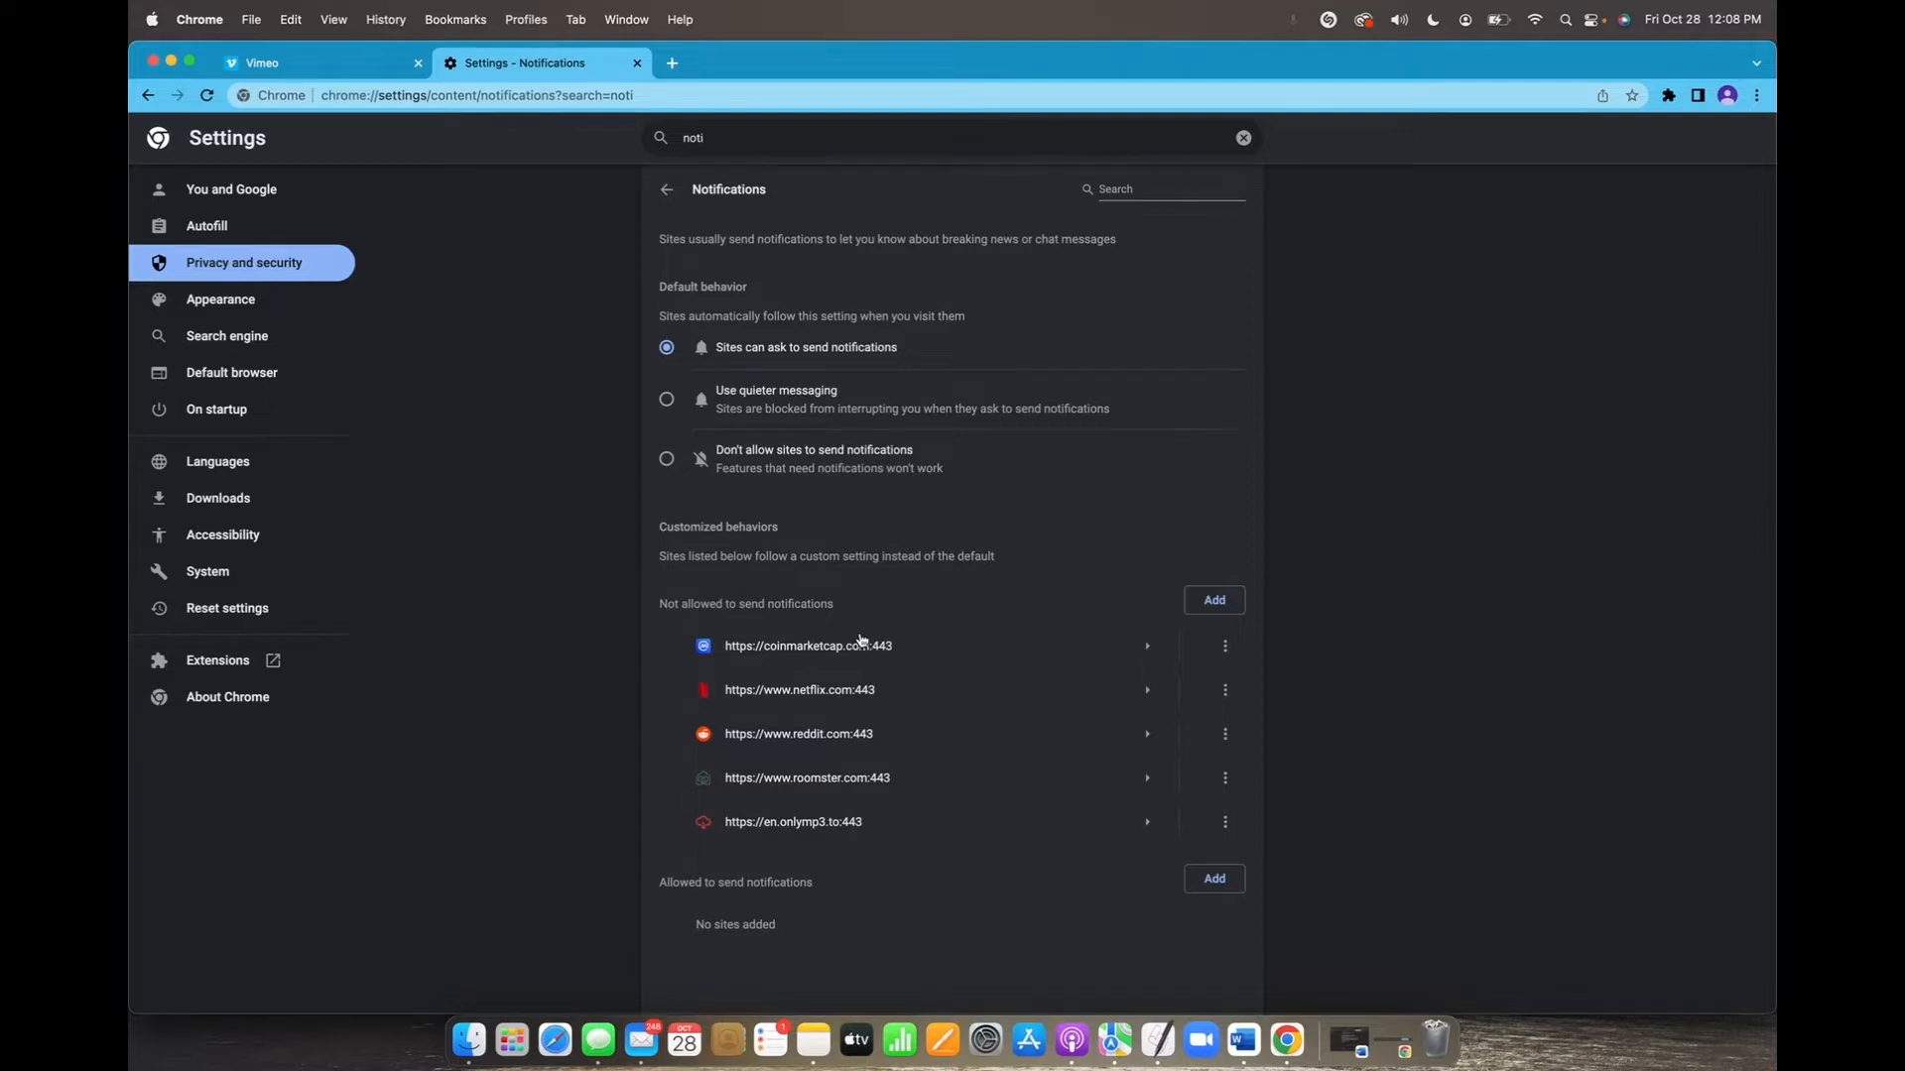
pyautogui.moveTo(911, 691)
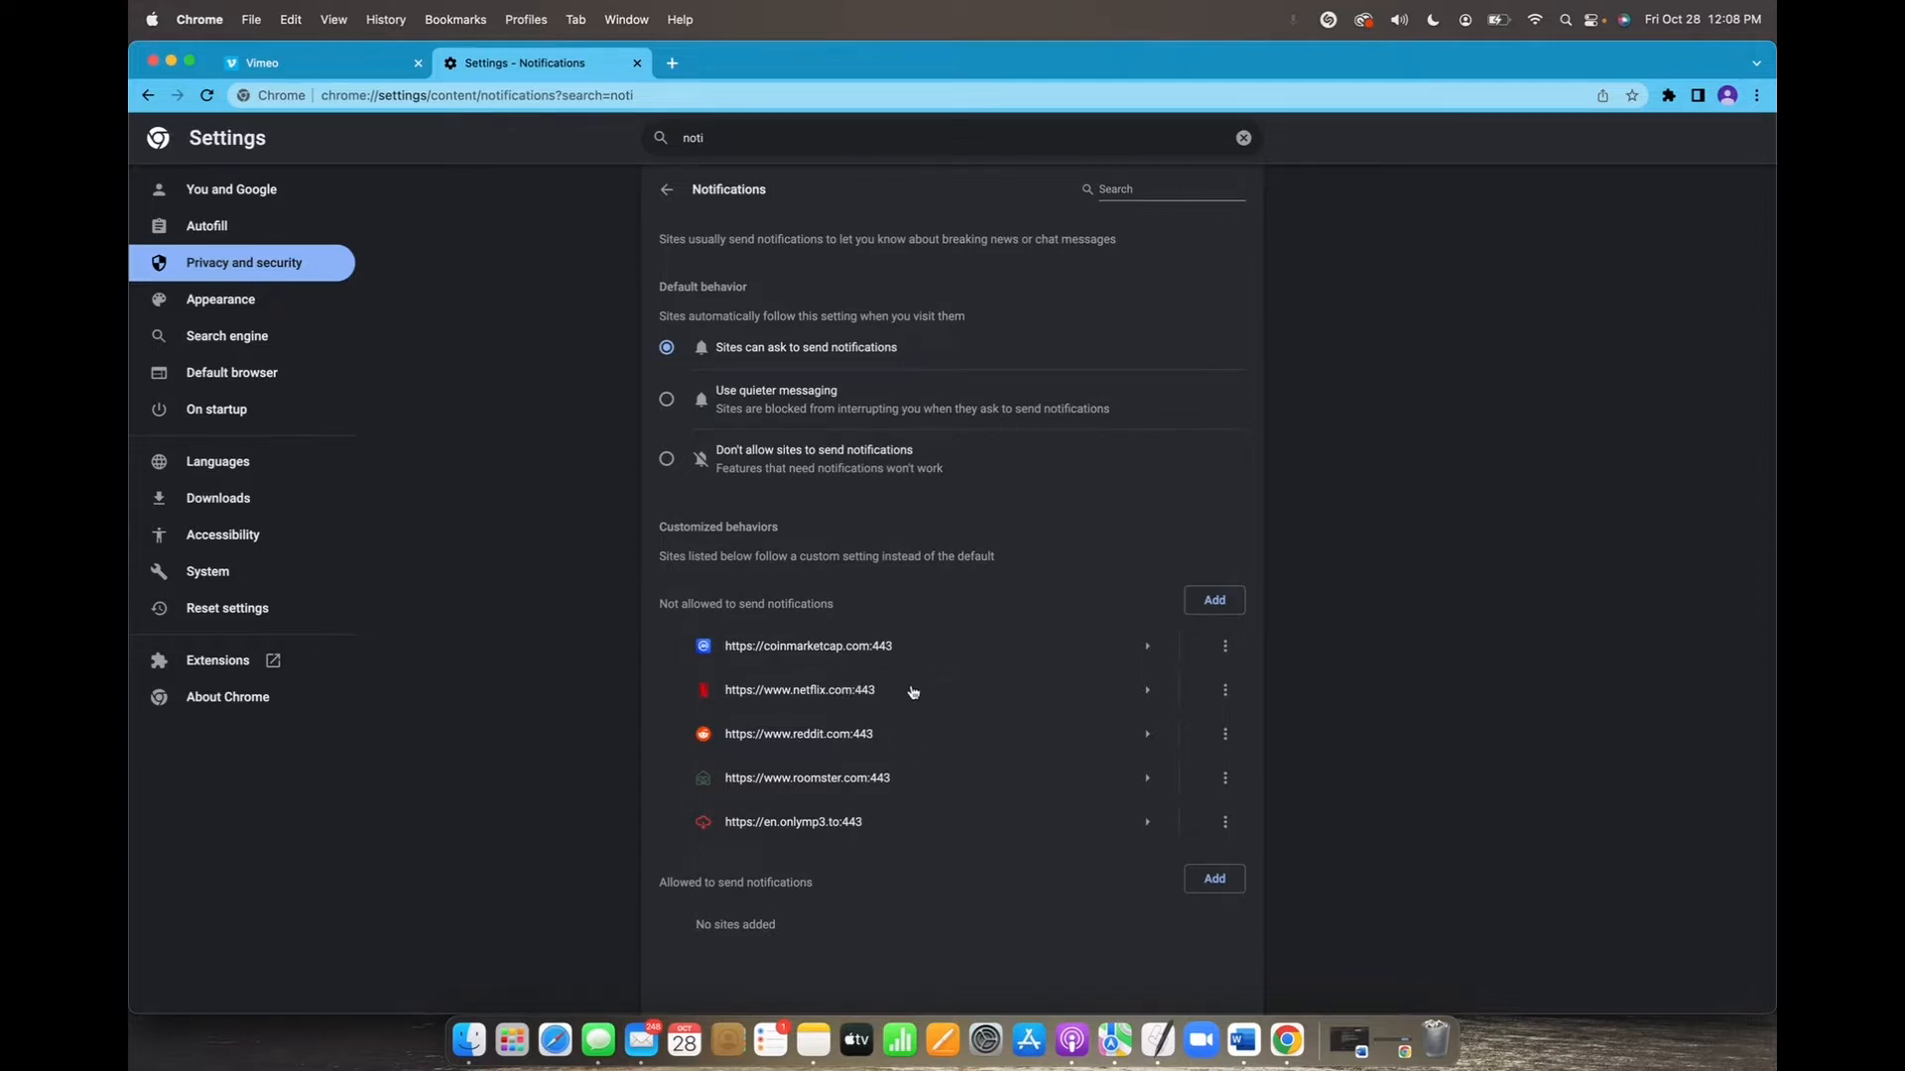